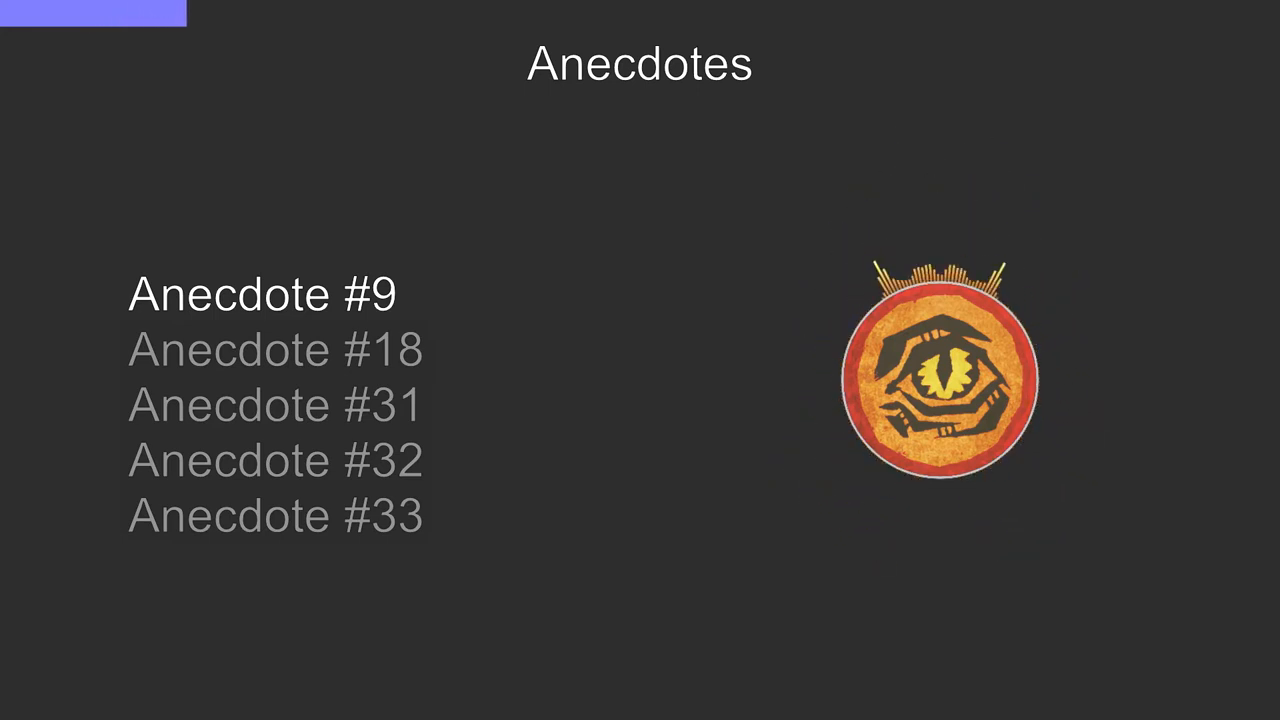
{"action": "key", "text": "Right"}
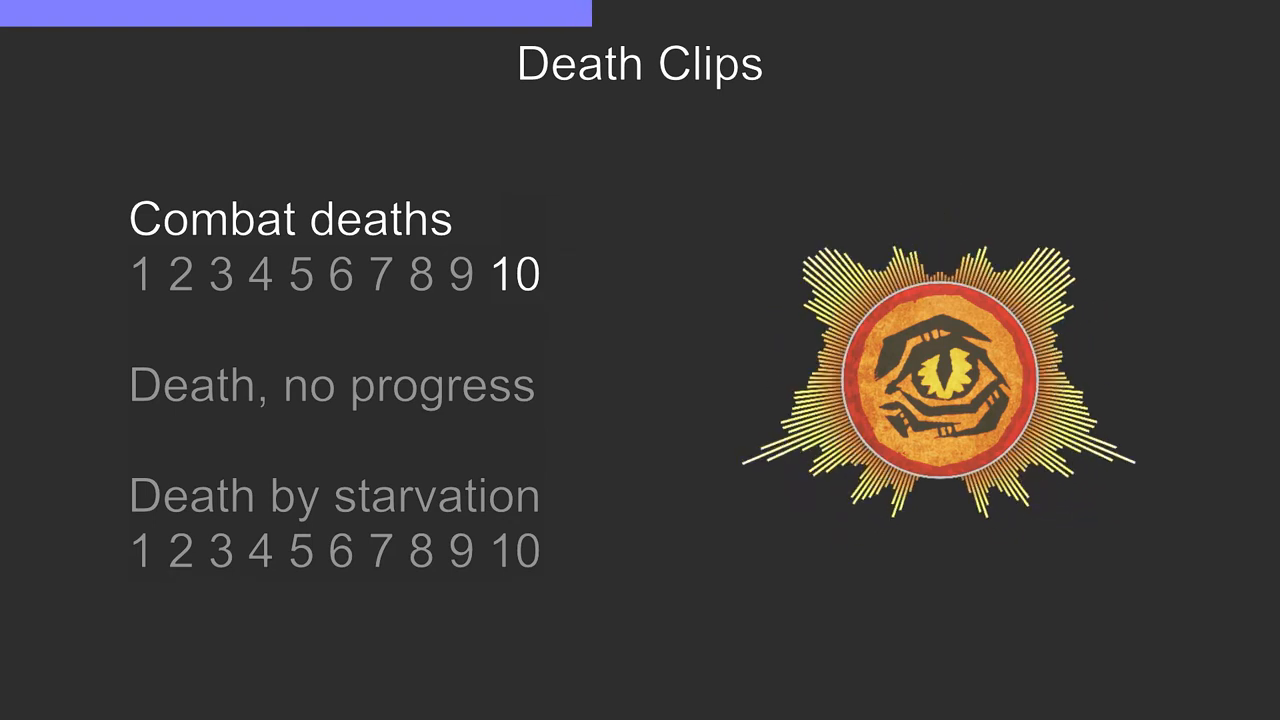
{"action": "key", "text": "Right"}
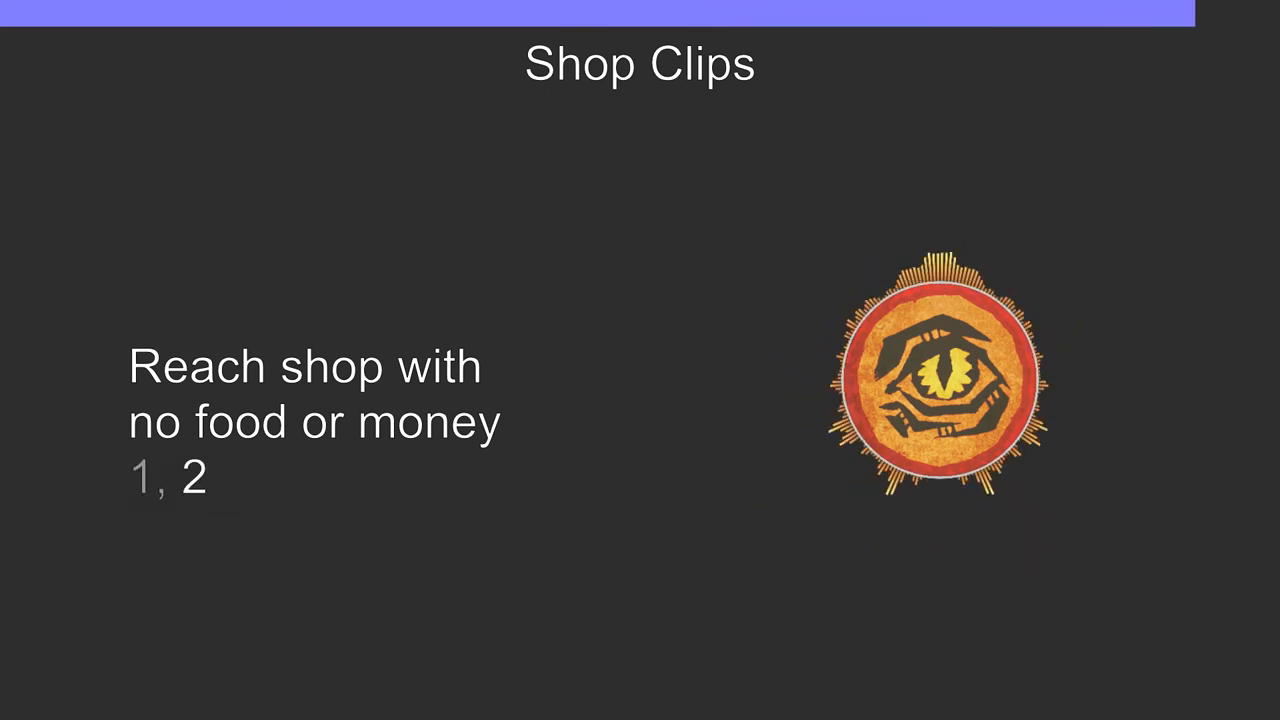
{"action": "key", "text": "Right"}
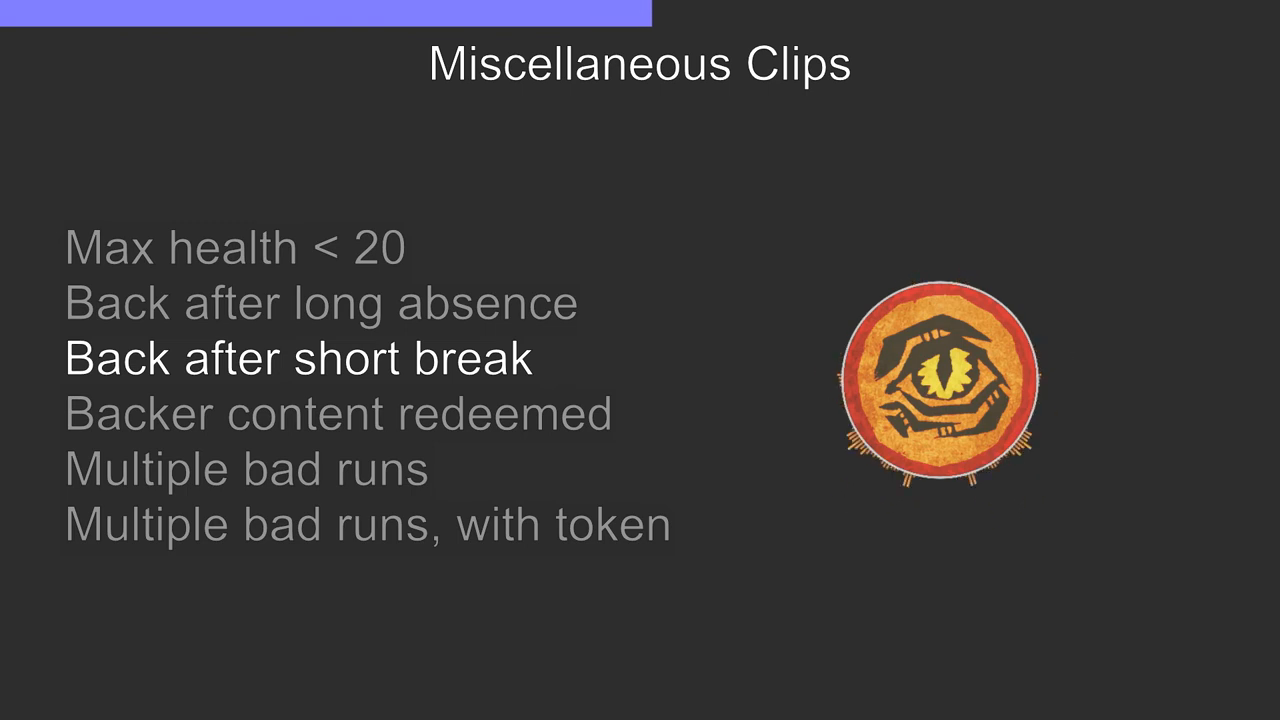
{"action": "key", "text": "right"}
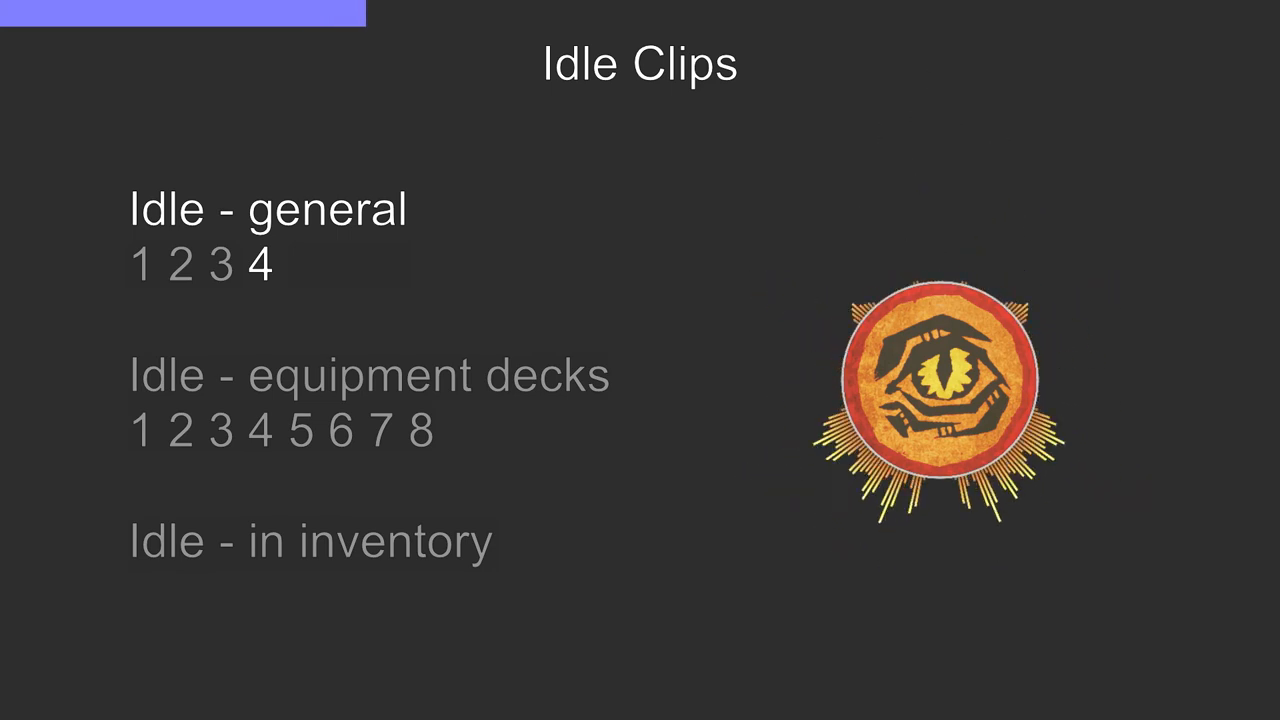
{"action": "key", "text": "Right"}
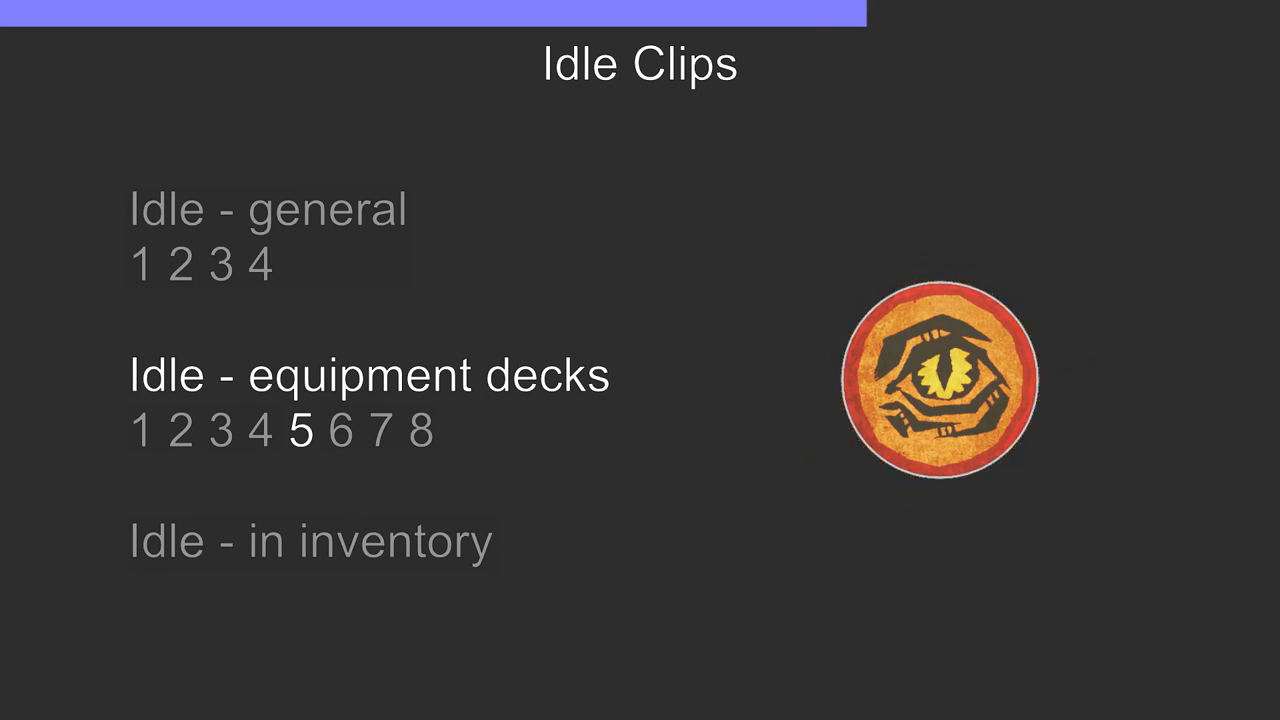
{"action": "left_click", "coordinate": [344, 432]}
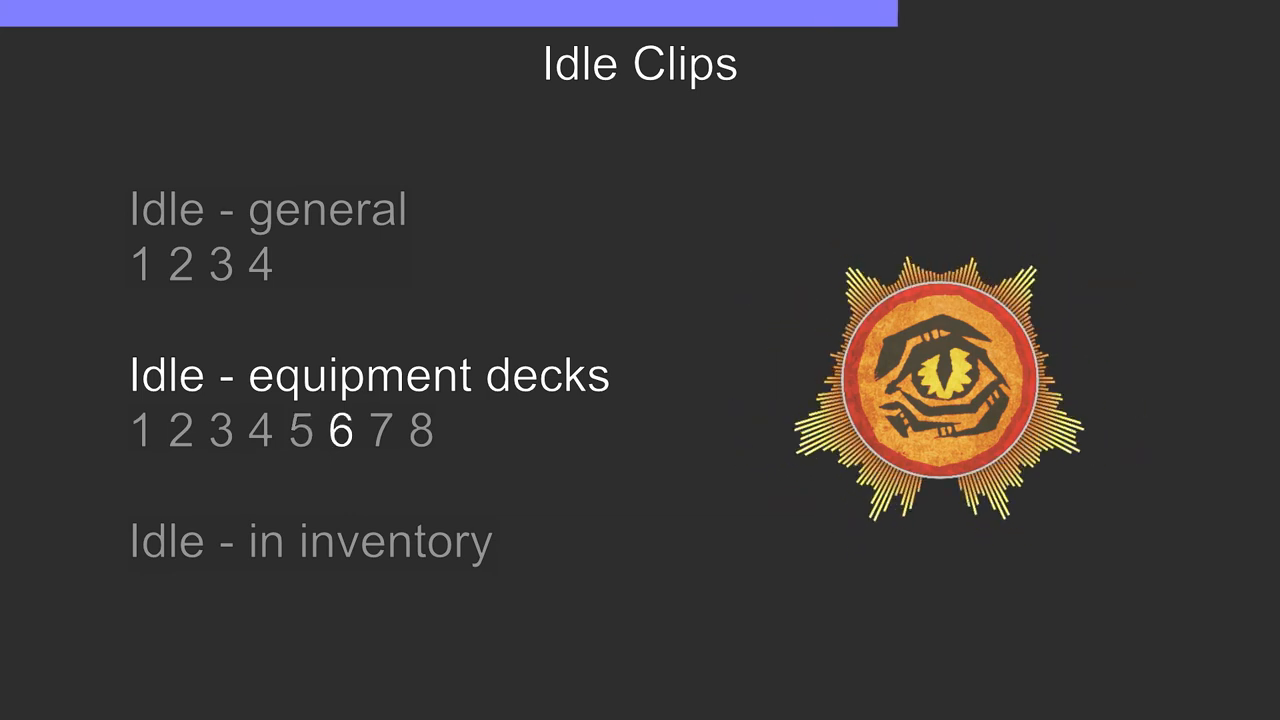